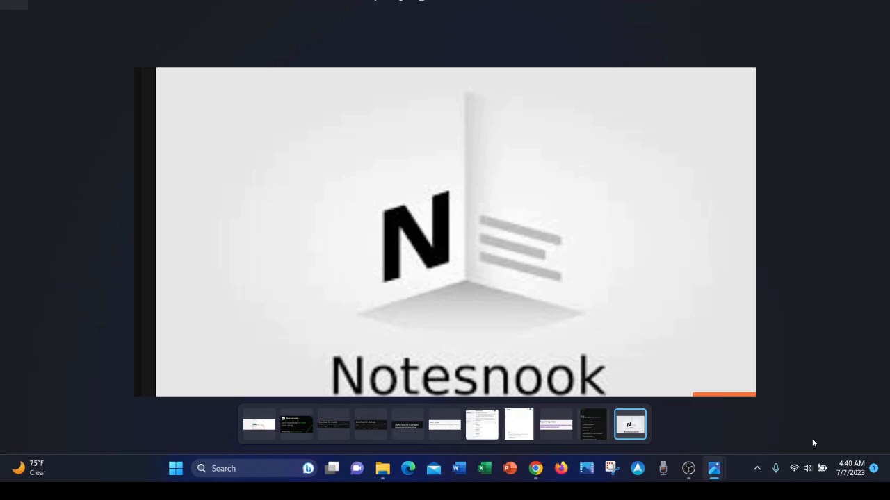
pyautogui.moveTo(733, 456)
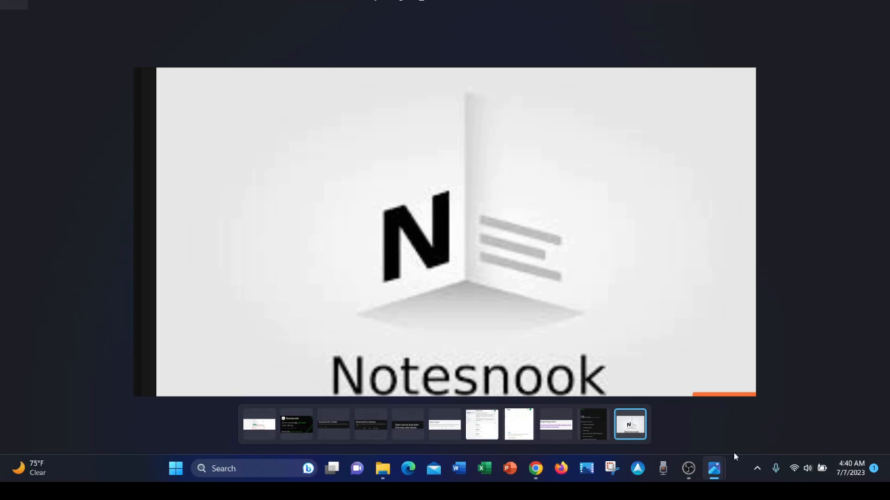